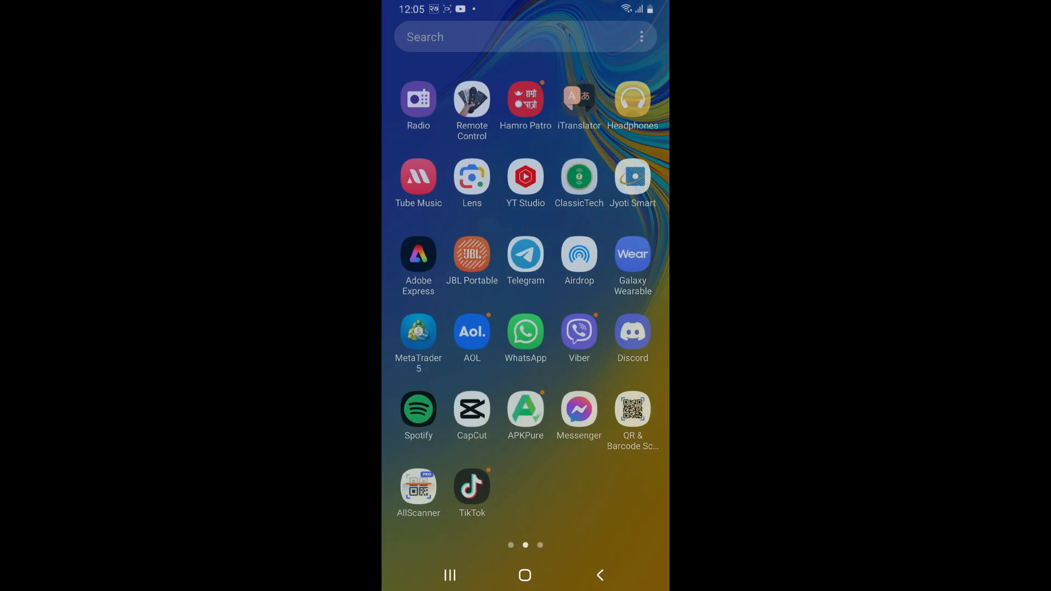
# Swipe the app drawer to the last page showing UnionBank, then go Home
pyautogui.hscroll(-3)
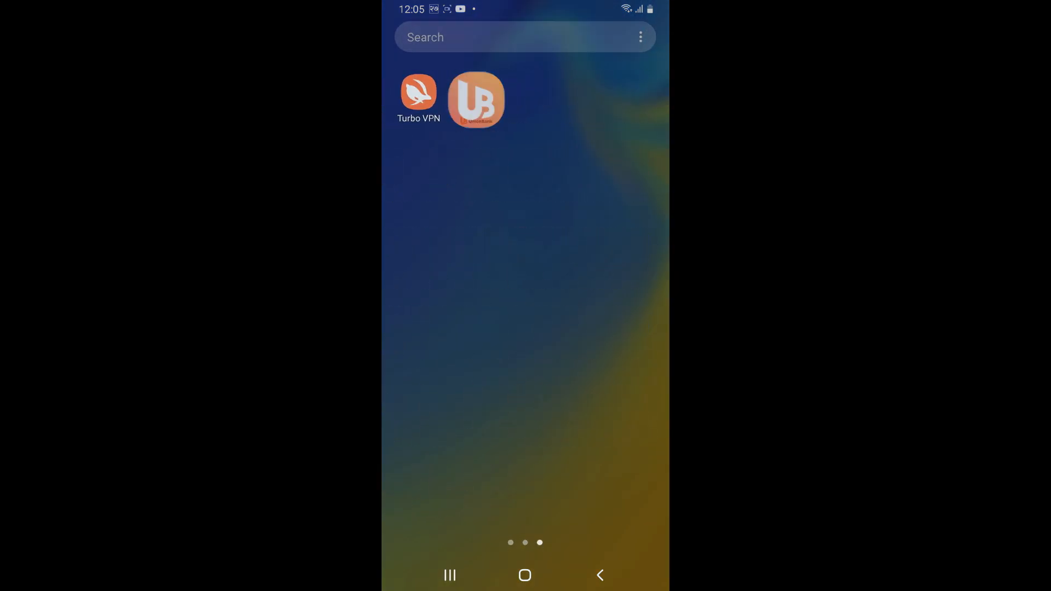
pyautogui.click(524, 575)
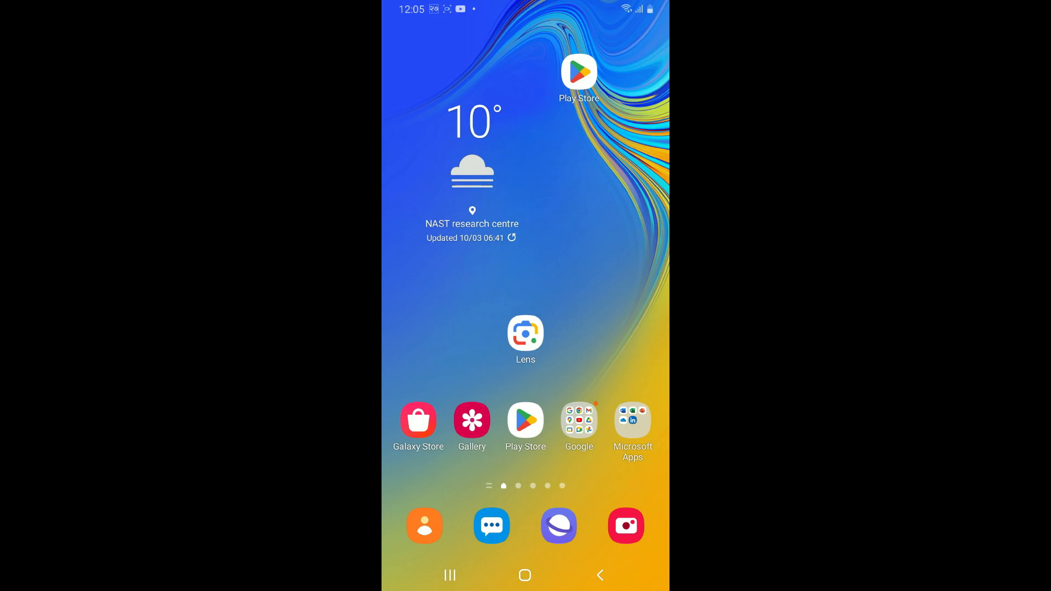
# Search Play Store for 'union bank' and confirm UnionBank Online needs no update
pyautogui.click(525, 421)
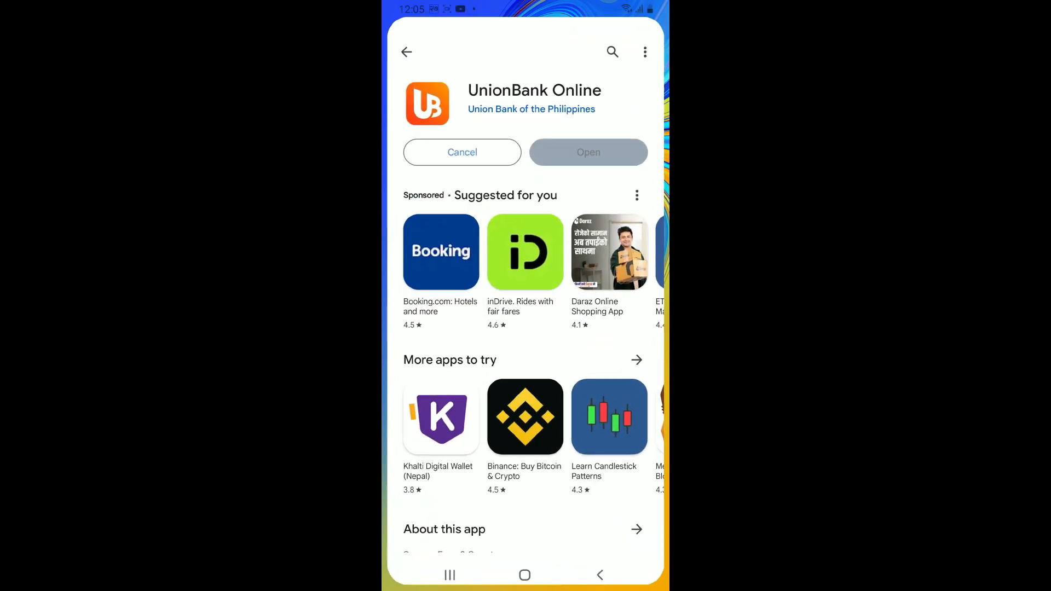
pyautogui.click(611, 51)
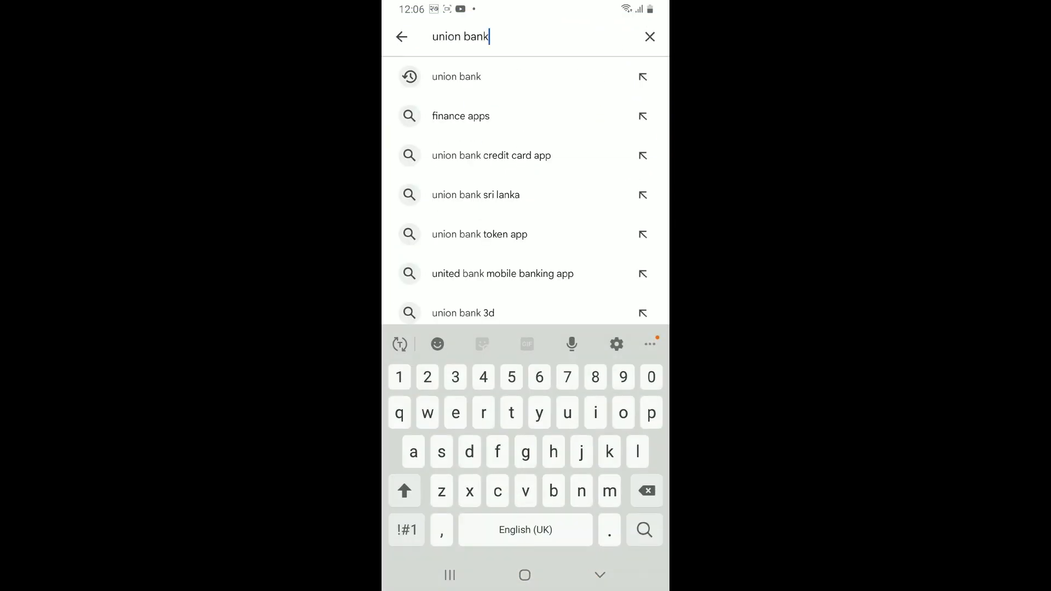
pyautogui.click(645, 529)
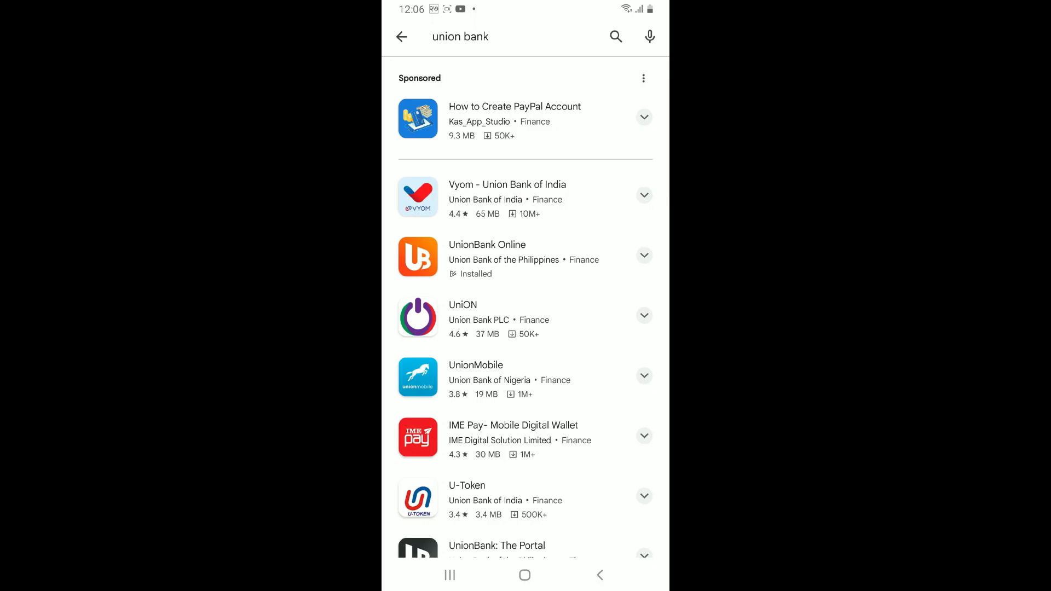
pyautogui.click(487, 245)
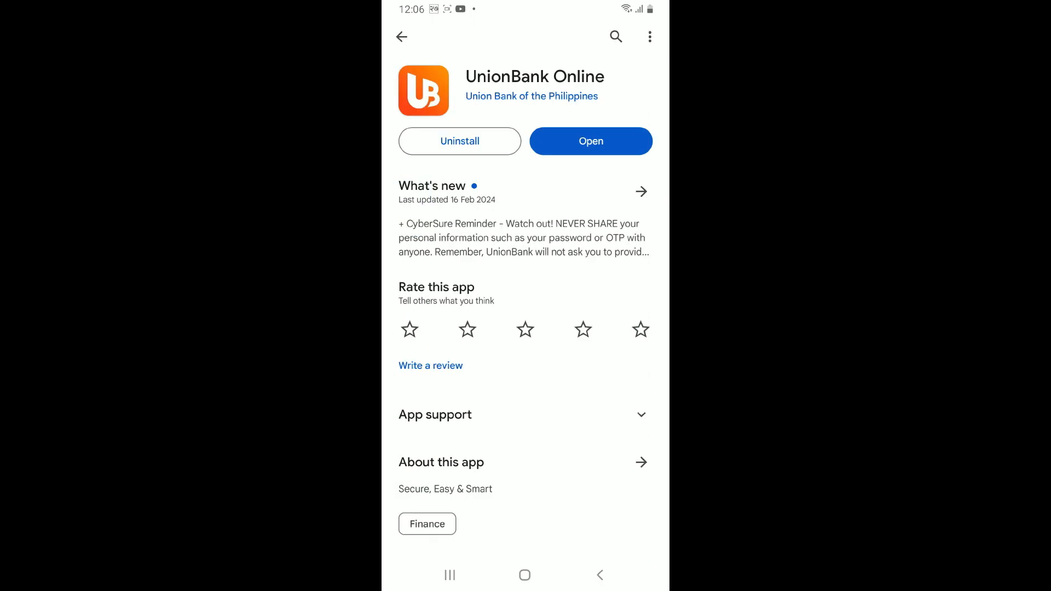
pyautogui.click(525, 575)
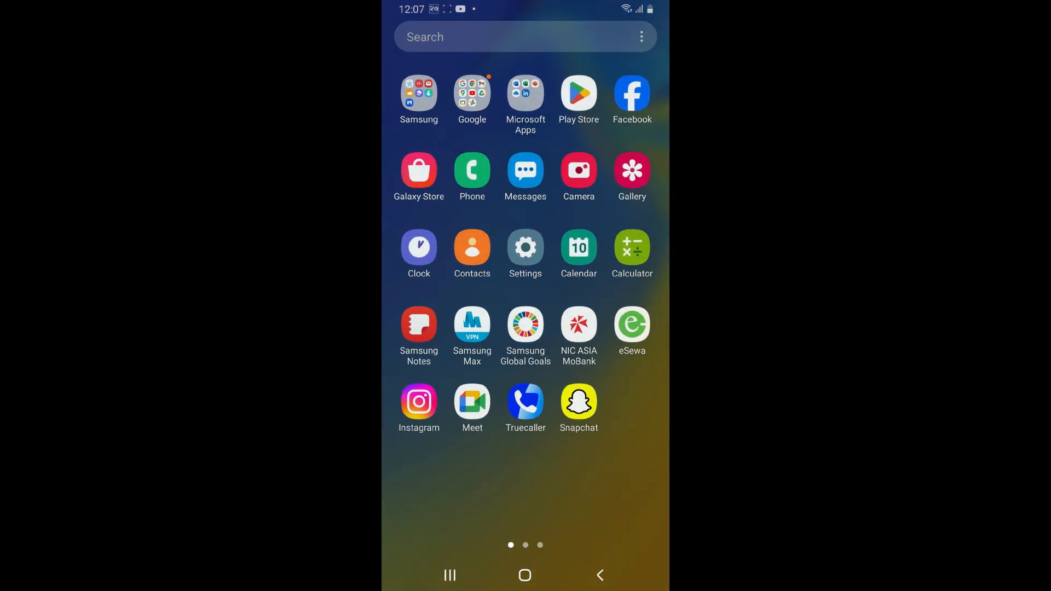
# Start a check under Settings > Software update, then return Home
pyautogui.click(525, 250)
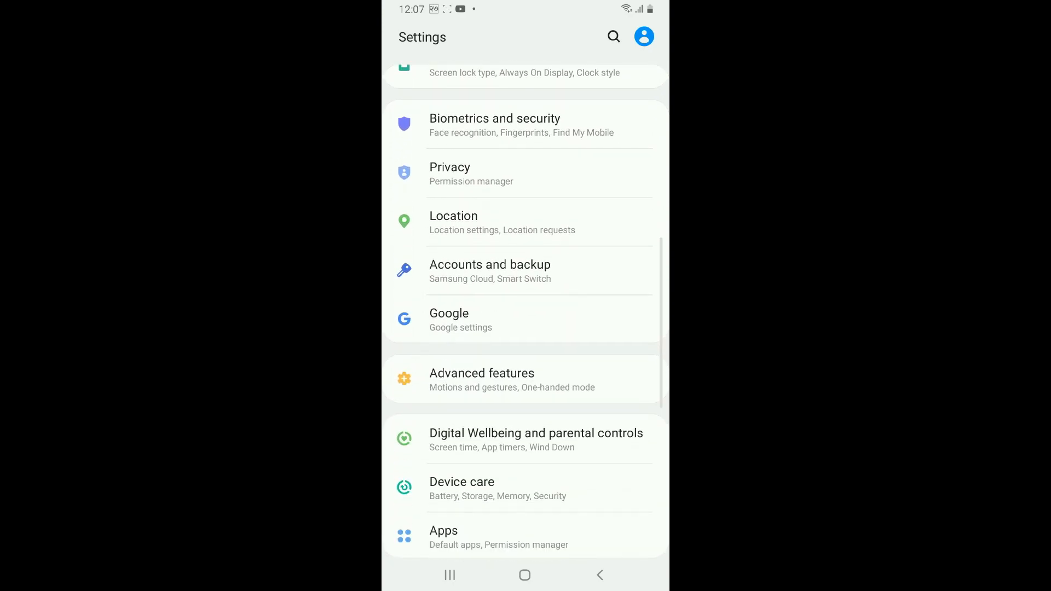
pyautogui.scroll(-3)
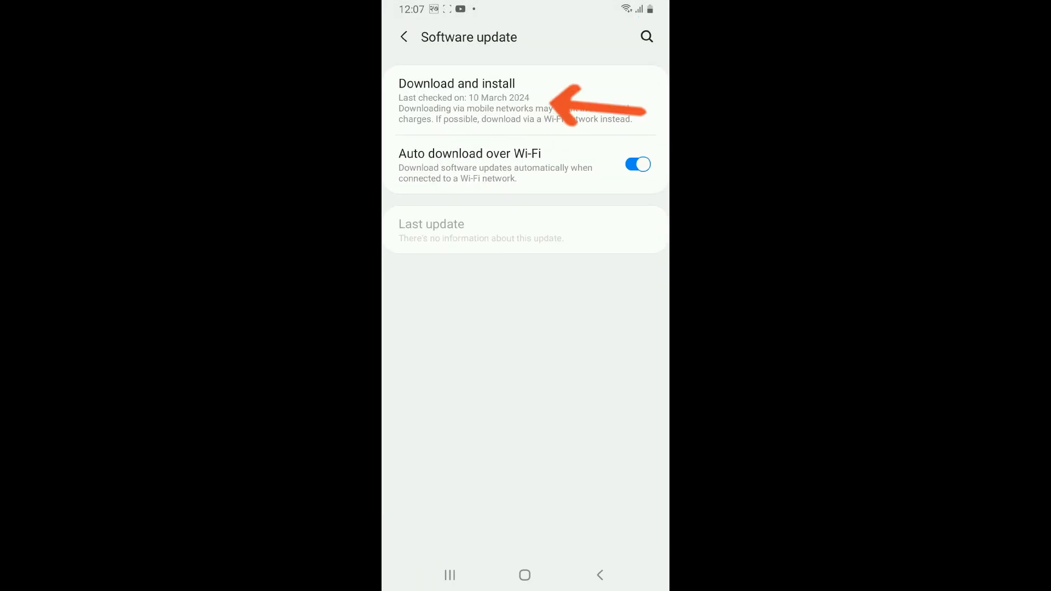
pyautogui.click(457, 84)
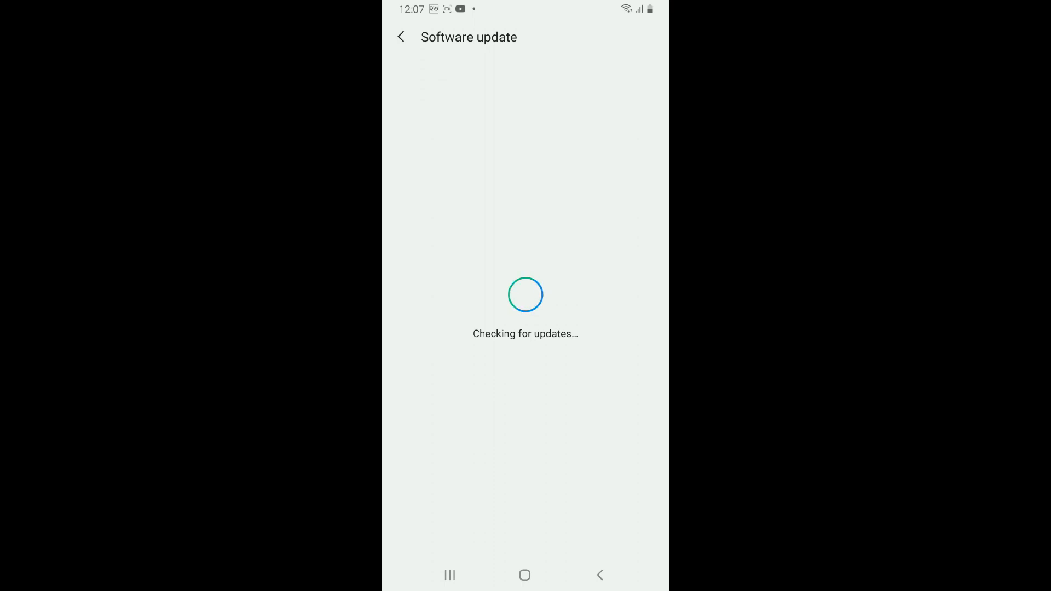
pyautogui.click(524, 575)
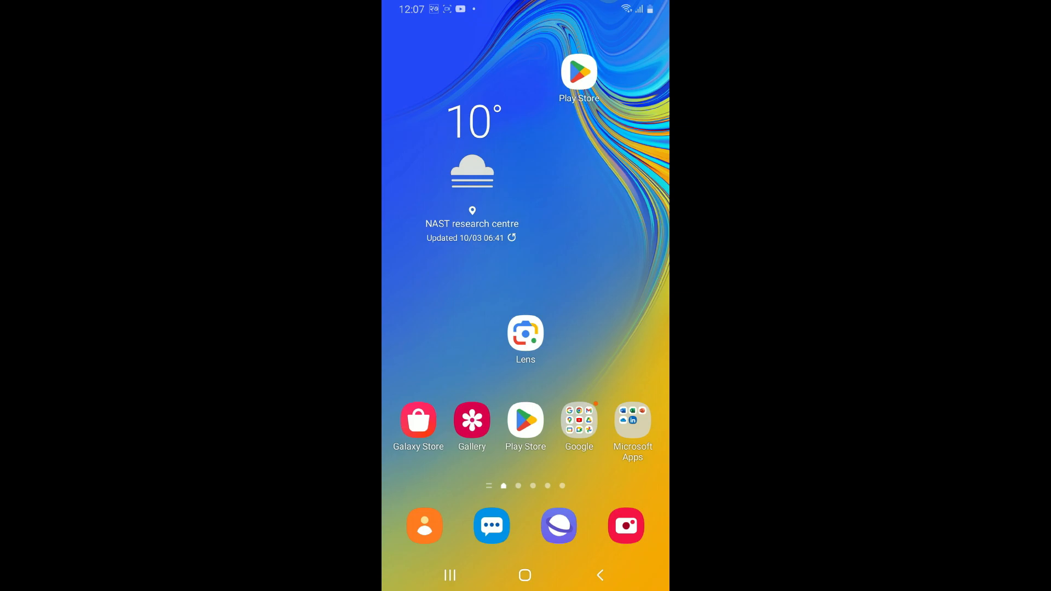
# Open Settings > Apps and scroll the installed apps list to UnionBank
pyautogui.scroll(3)
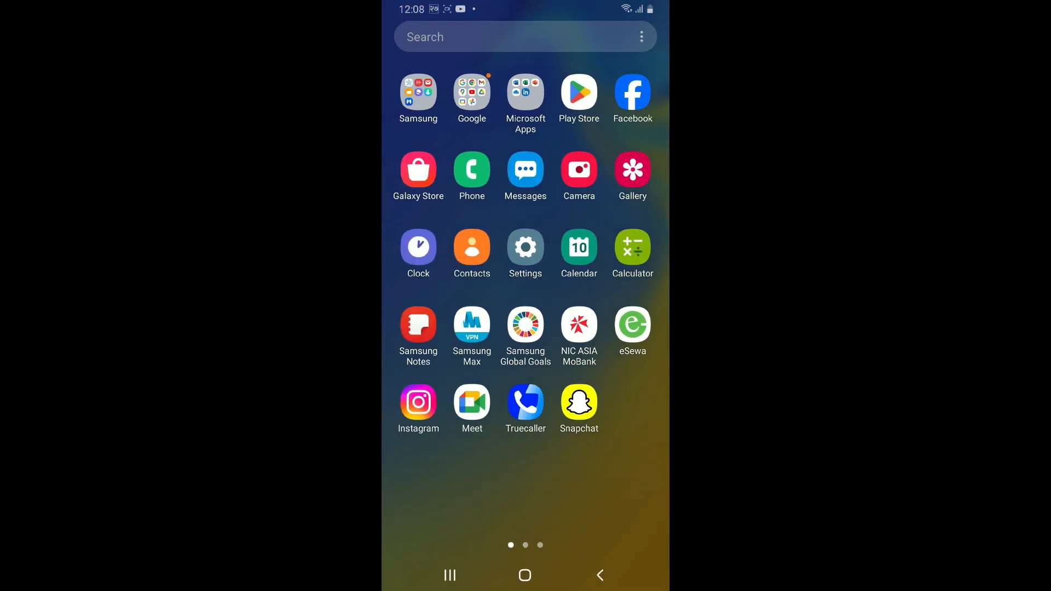
pyautogui.click(525, 247)
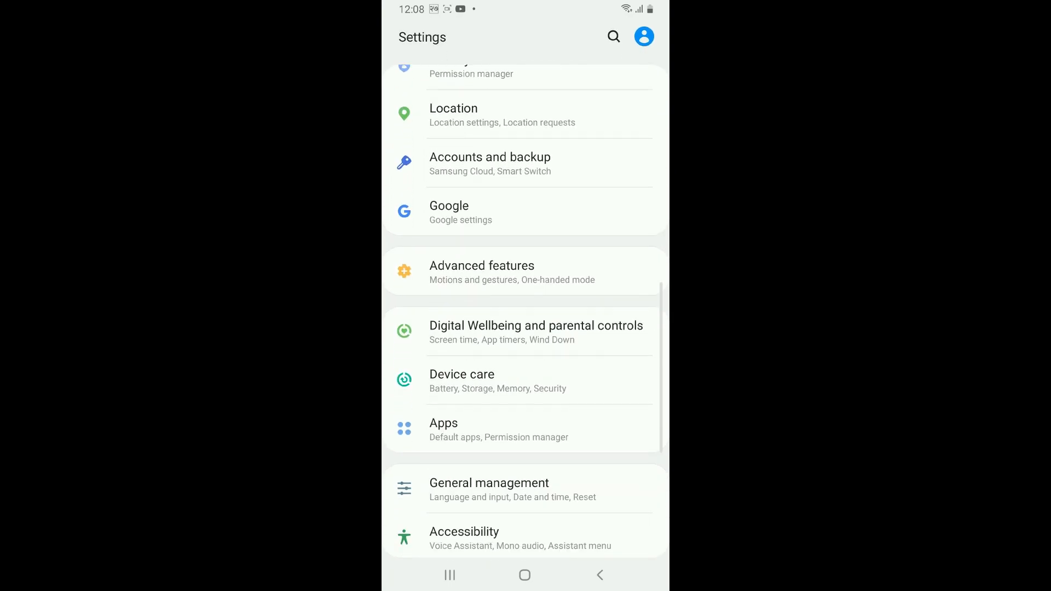
pyautogui.click(499, 429)
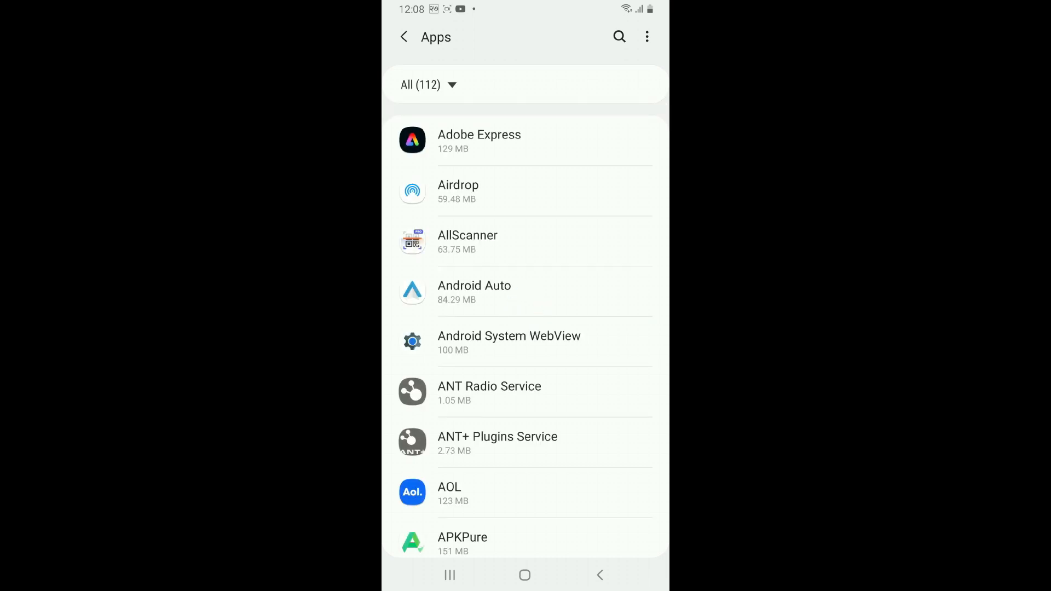
pyautogui.scroll(-3)
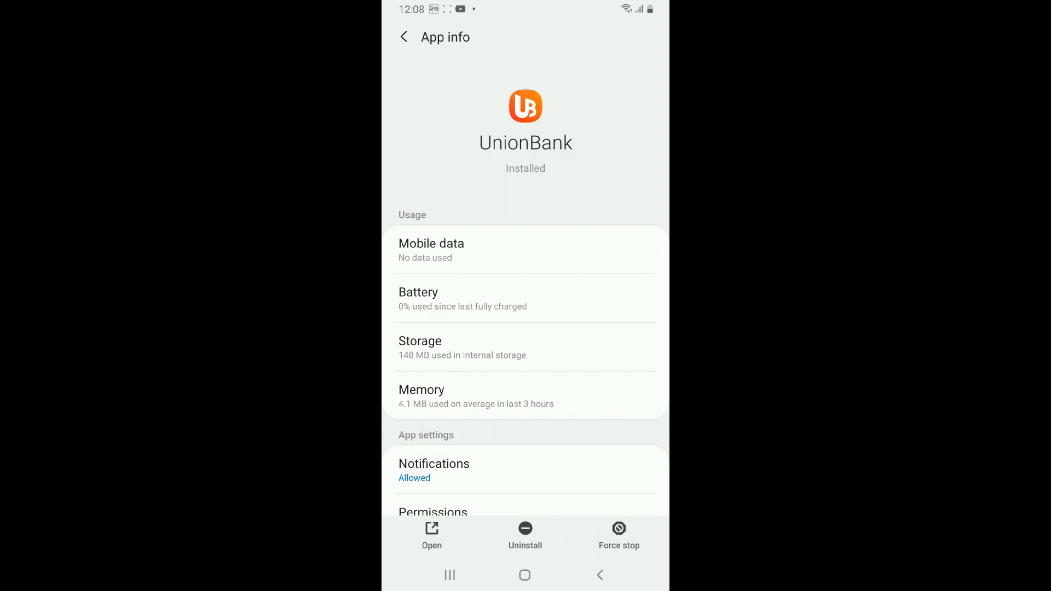
# Clear UnionBank's cache and data under Storage, confirming with OK, then exit
pyautogui.click(526, 347)
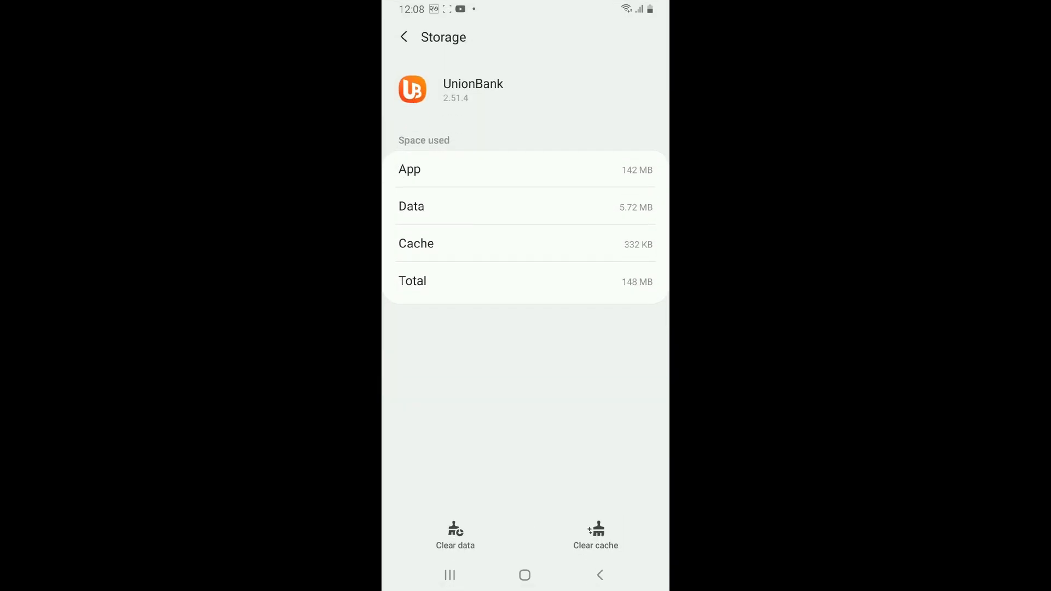
pyautogui.click(595, 535)
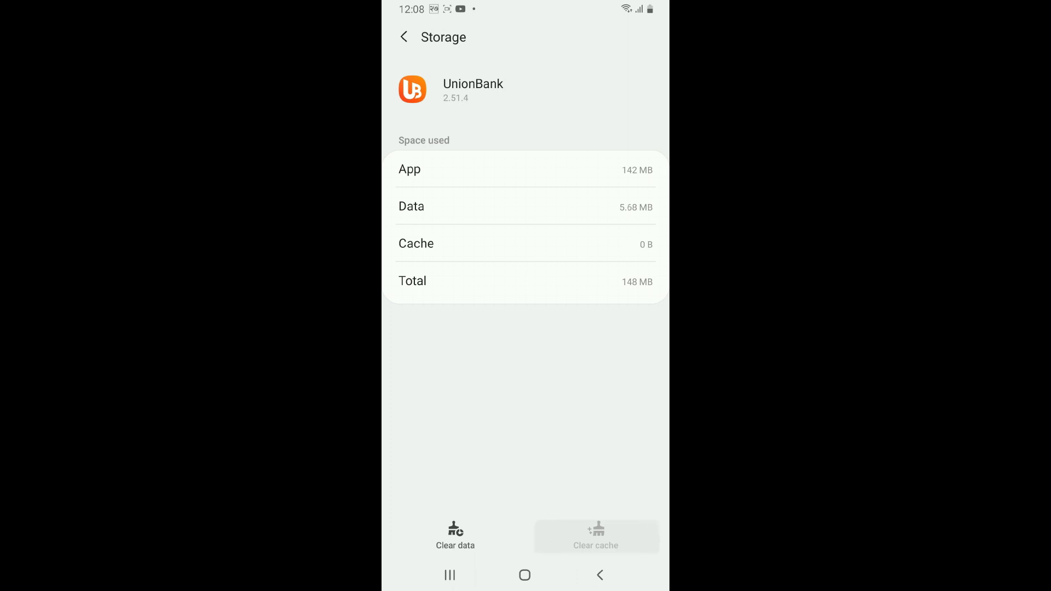
pyautogui.click(454, 537)
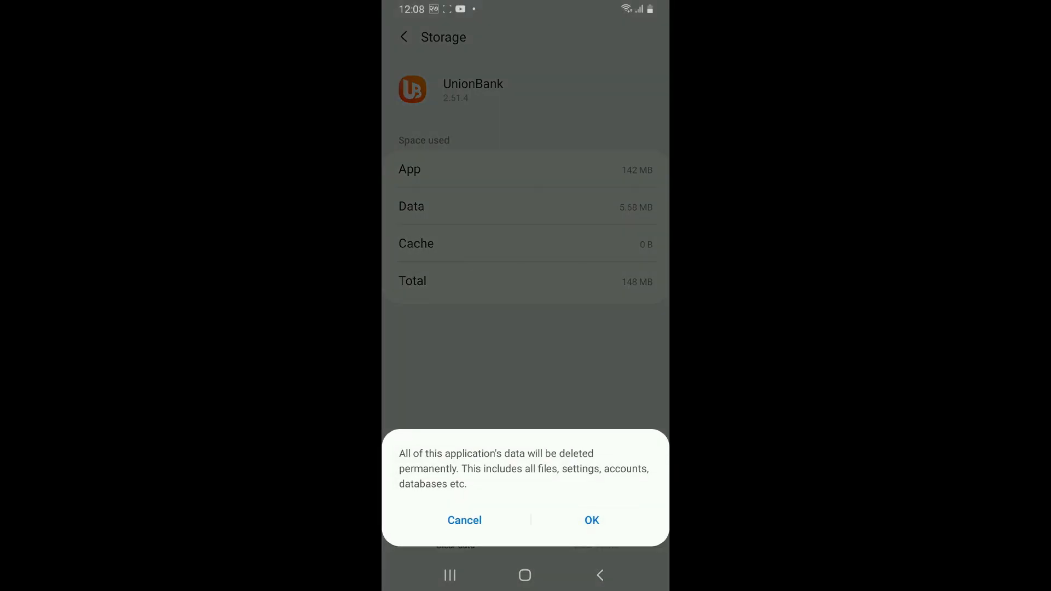
pyautogui.click(590, 520)
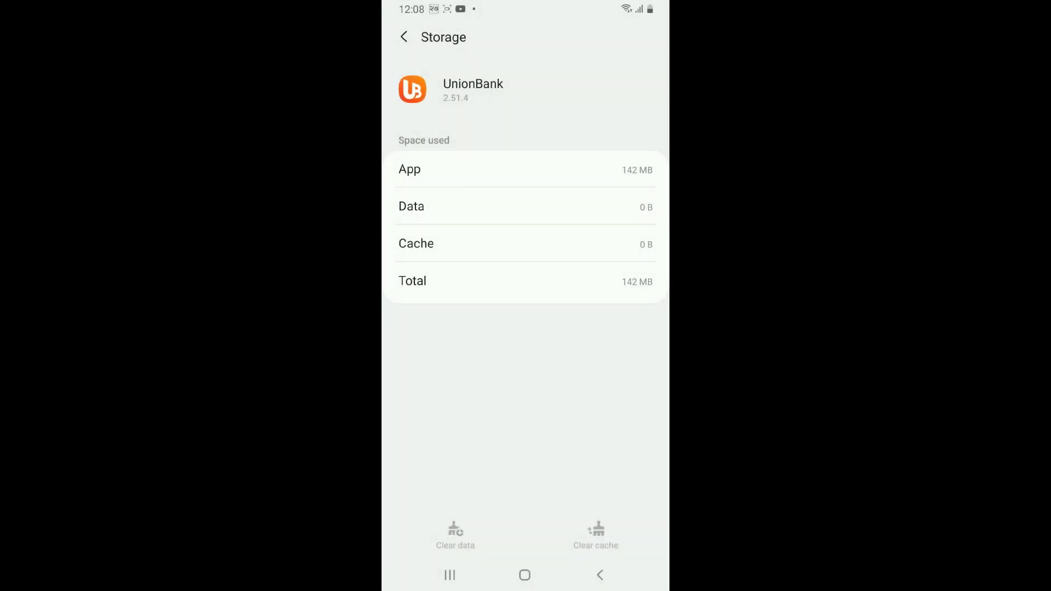
pyautogui.click(525, 575)
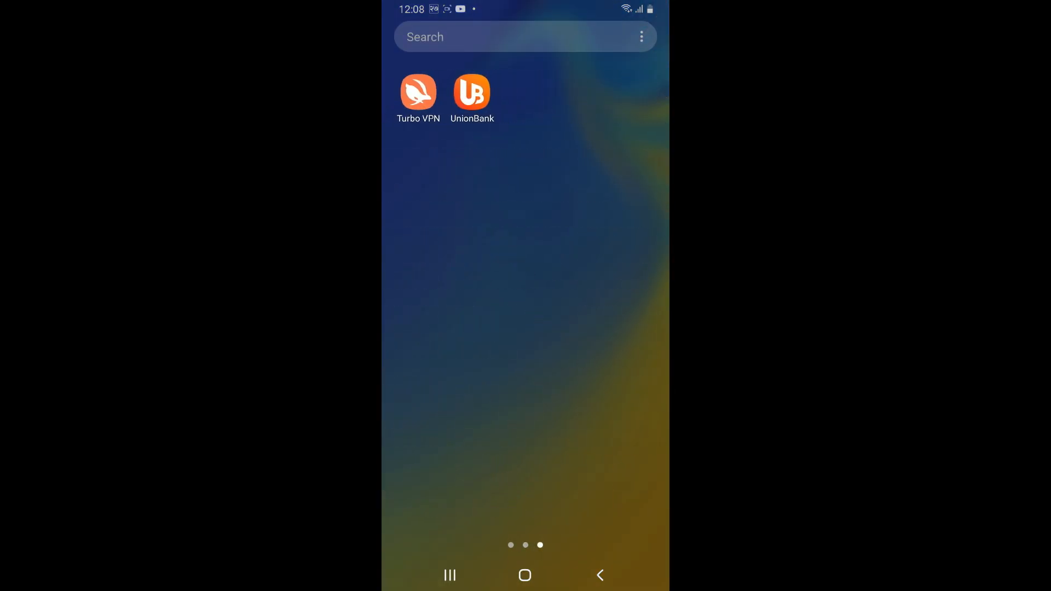
# Close the app drawer to reach the main home screen
pyautogui.click(525, 575)
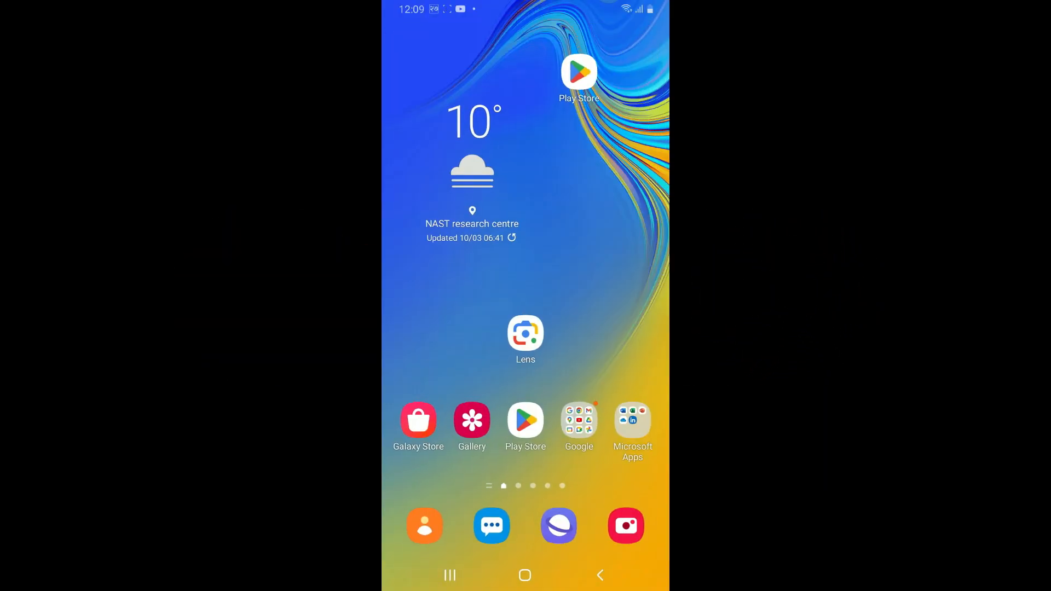